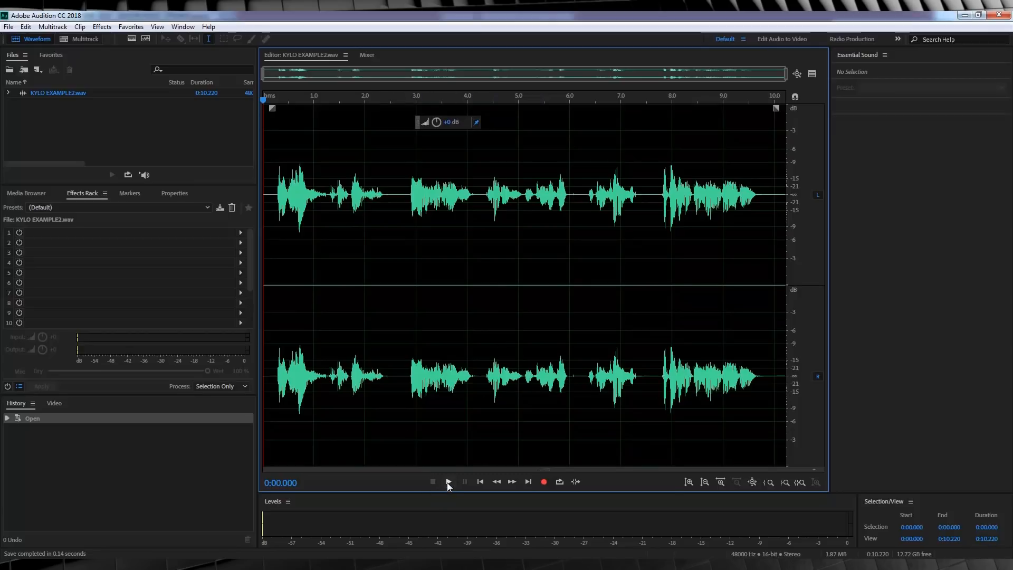
mouse_move(450, 488)
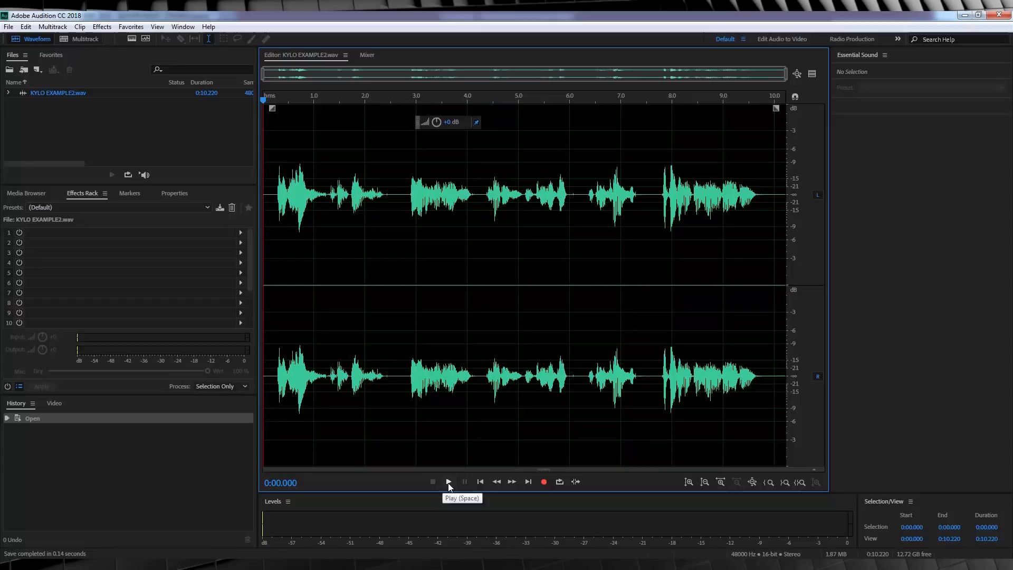
Step: Play back the voice recording briefly, then stop it
left_click(448, 481)
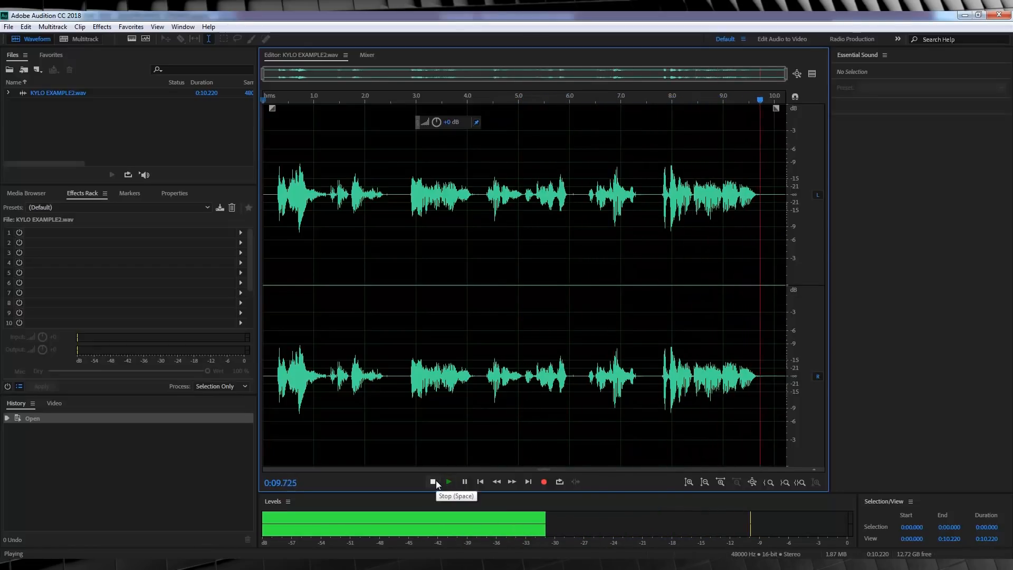
left_click(433, 482)
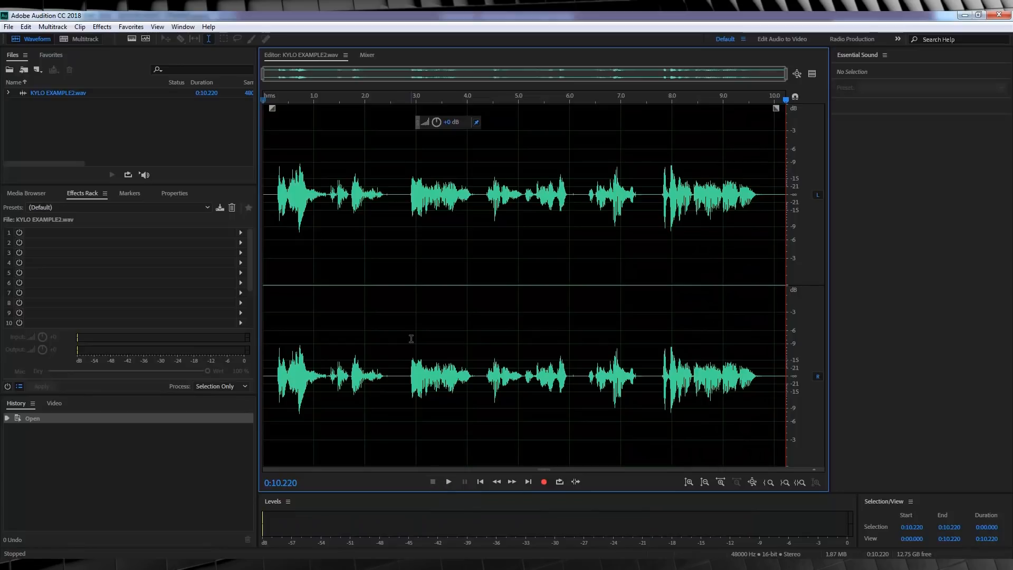
mouse_move(386, 312)
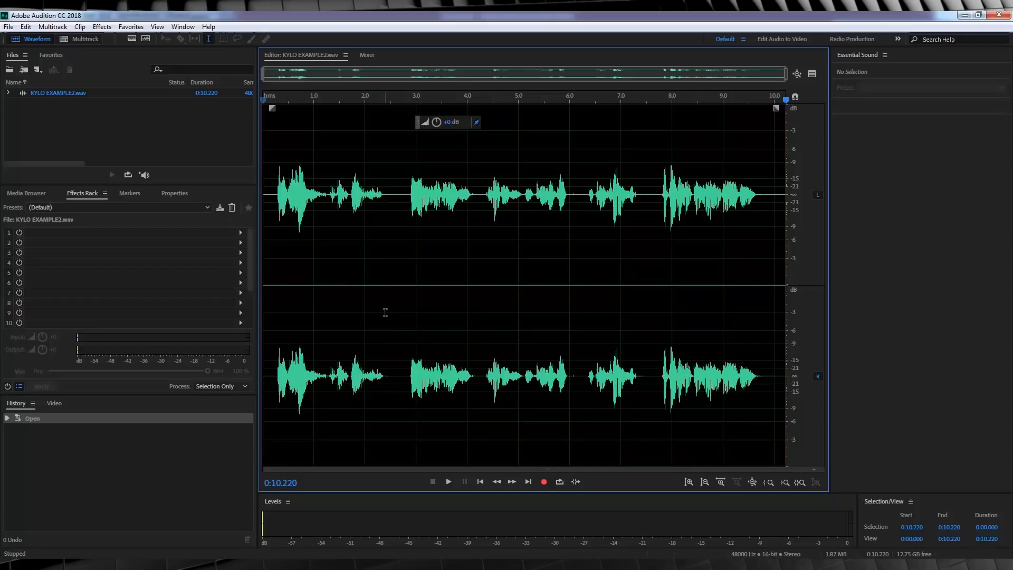
mouse_move(451, 234)
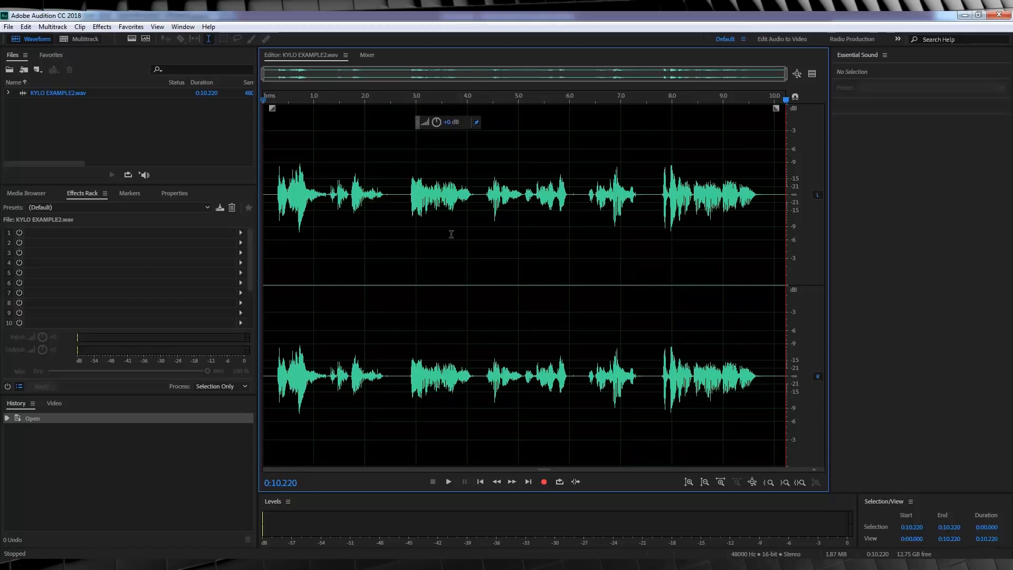
mouse_move(492, 226)
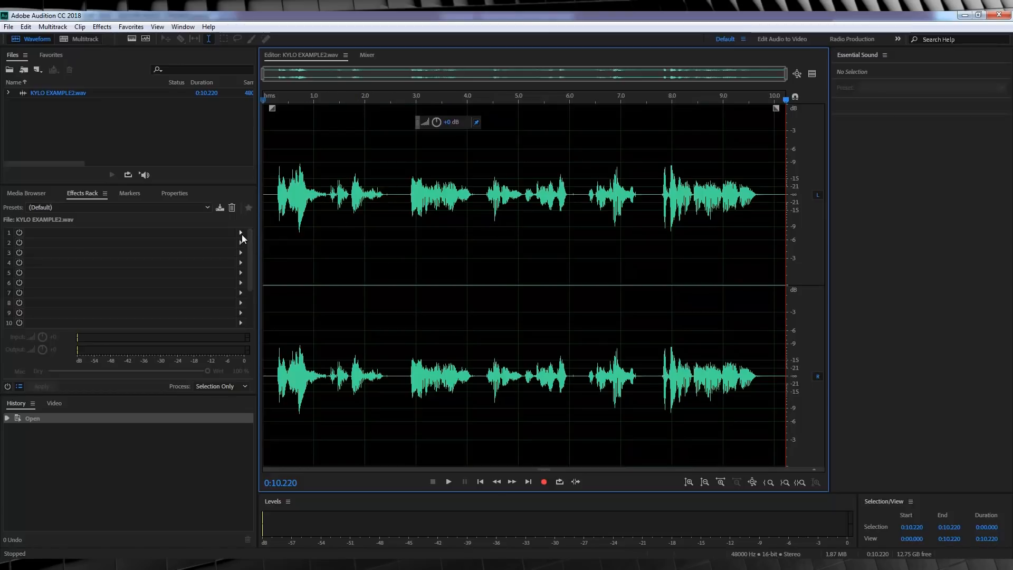
Step: Browse the slot 1 effect list, bring up the Pitch Shifter and dismiss it without applying
left_click(241, 232)
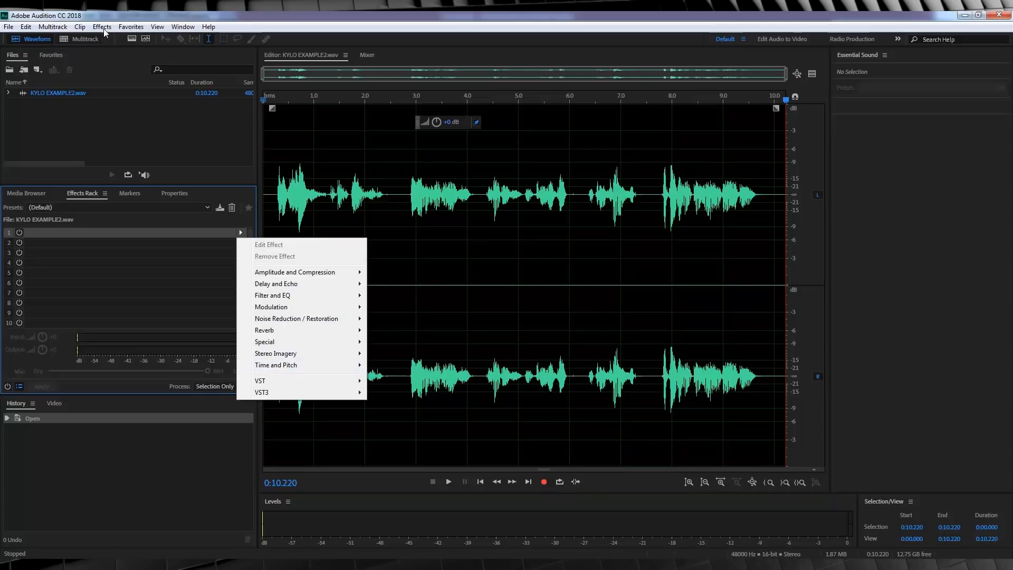
left_click(102, 26)
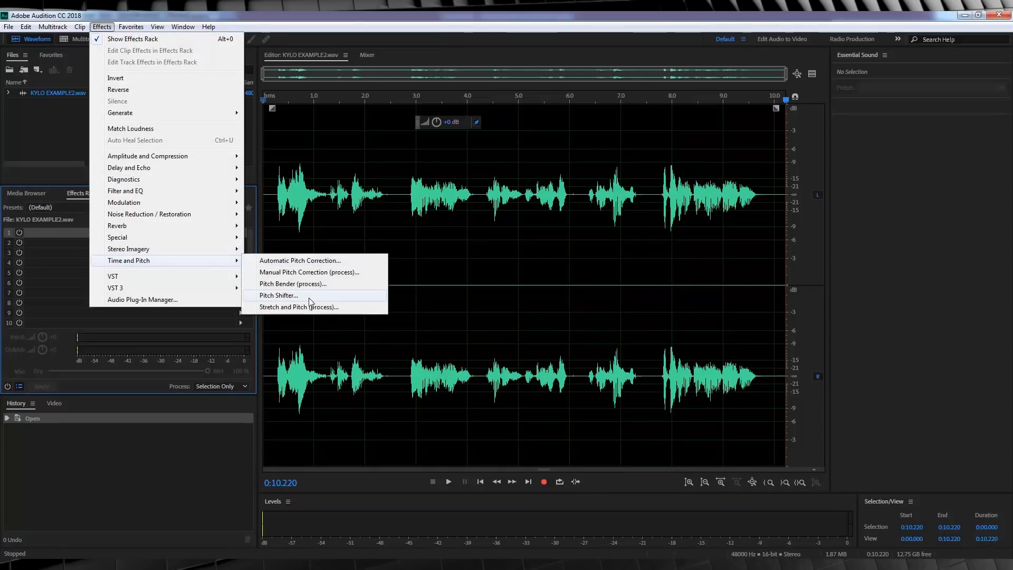
left_click(279, 296)
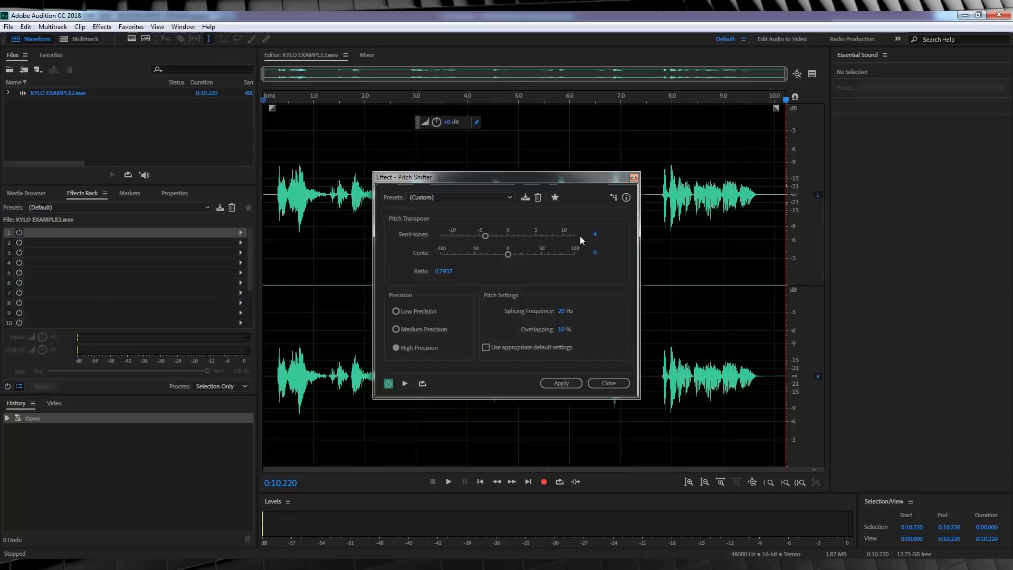
mouse_move(539, 234)
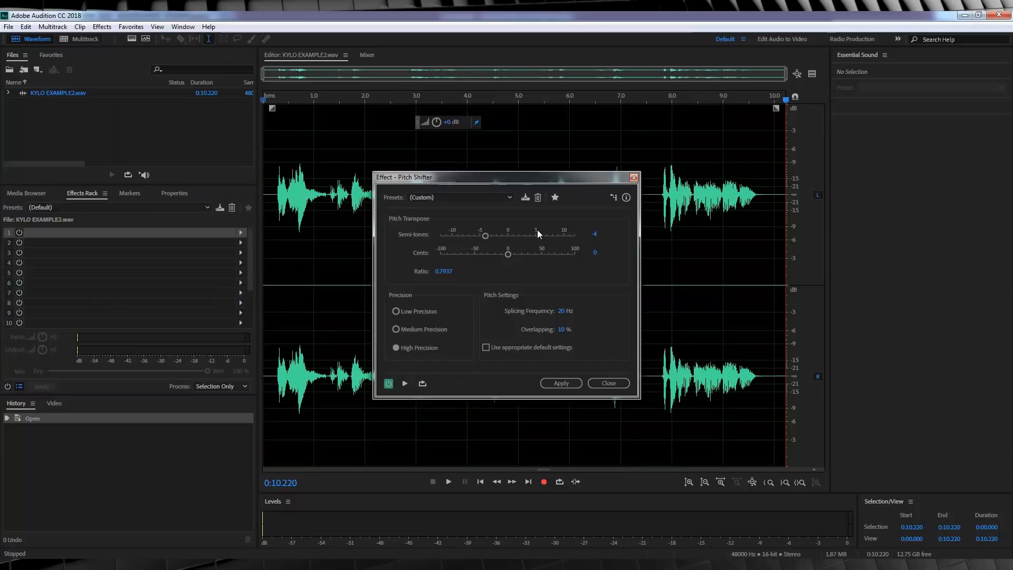
mouse_move(608, 330)
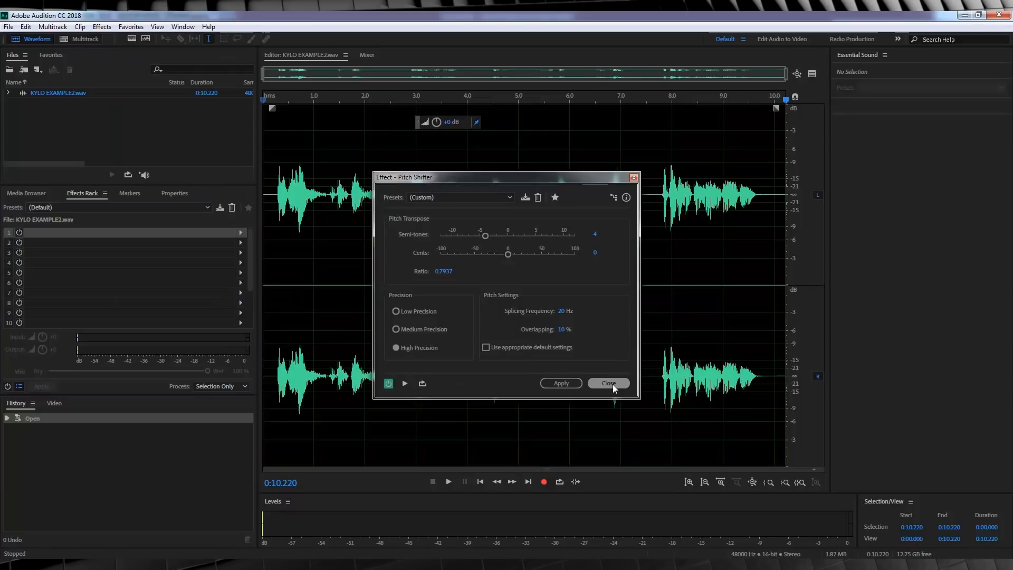
left_click(607, 383)
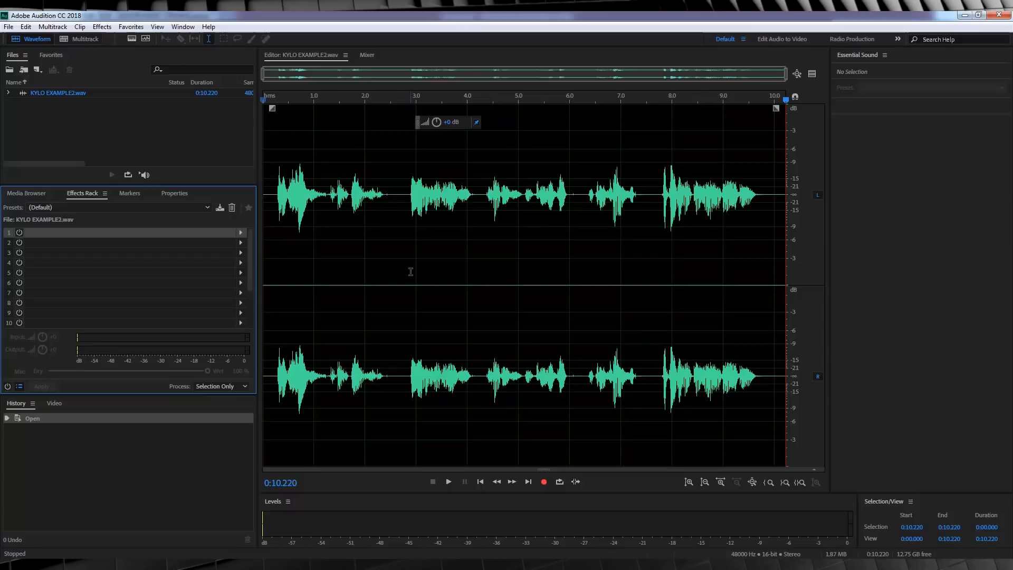
mouse_move(444, 274)
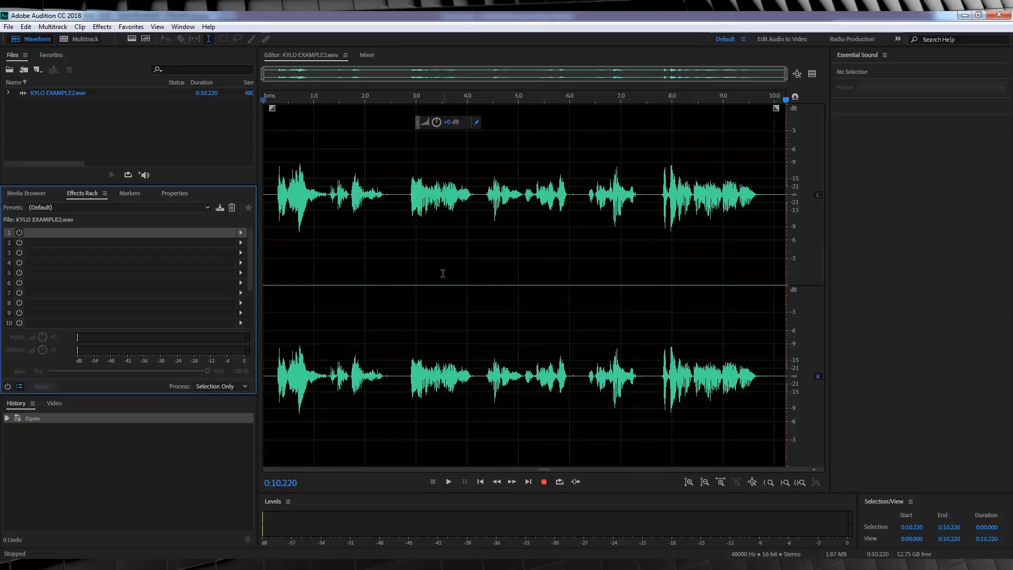
mouse_move(194, 239)
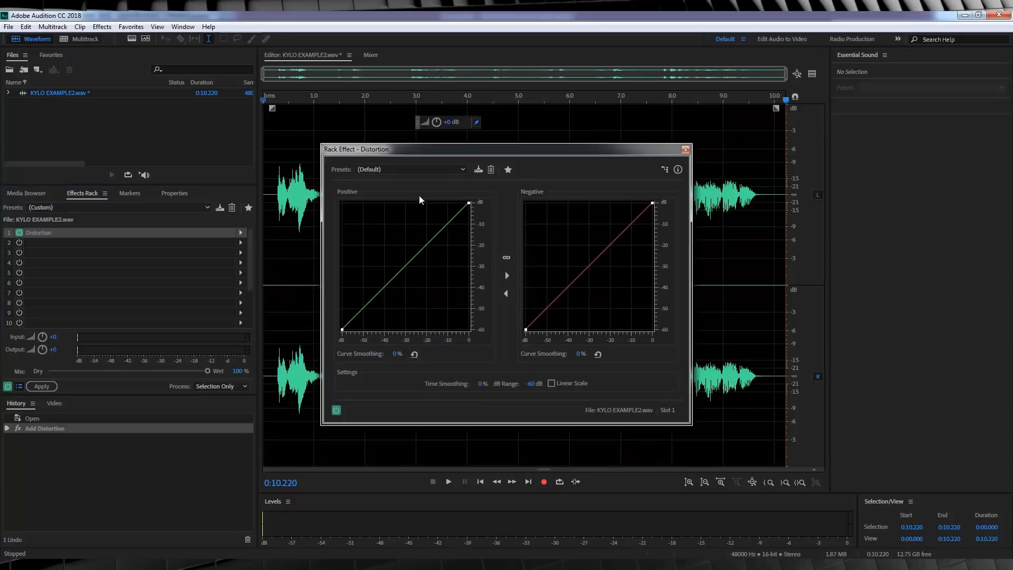
Step: Check the Distortion presets and bend the negative curve with a new point near -38 dB
left_click(410, 168)
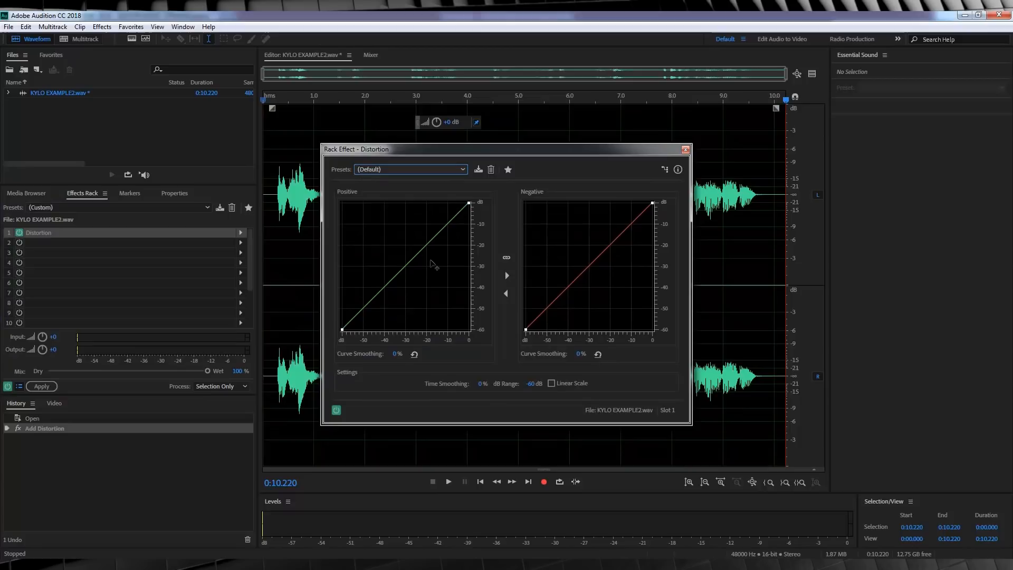
mouse_move(409, 273)
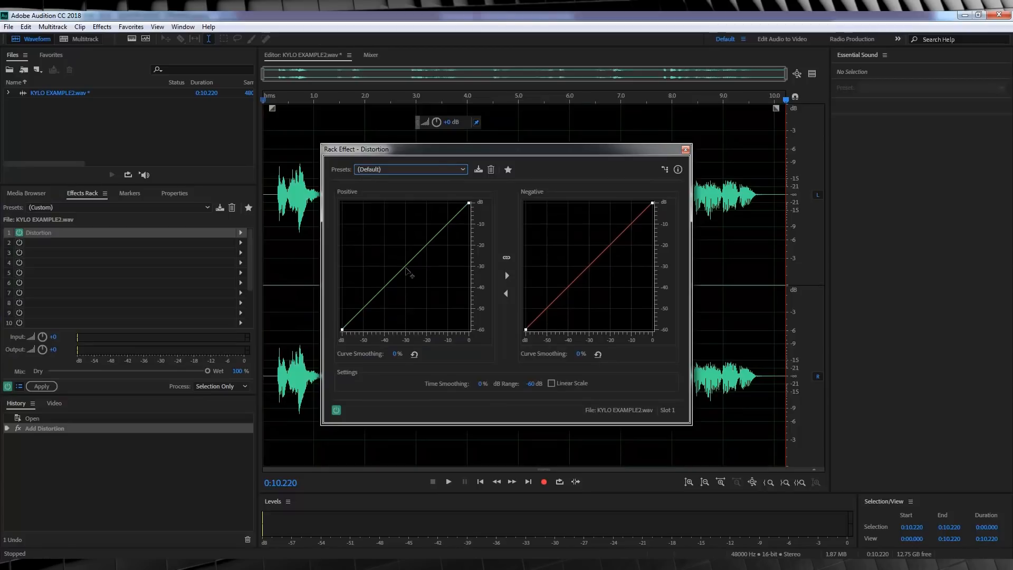
mouse_move(589, 270)
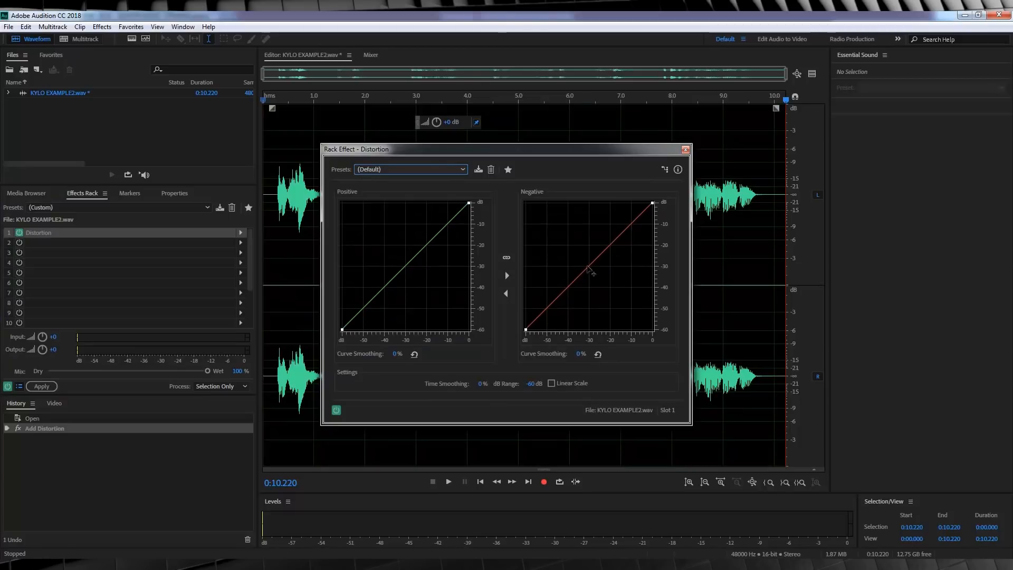
mouse_move(579, 247)
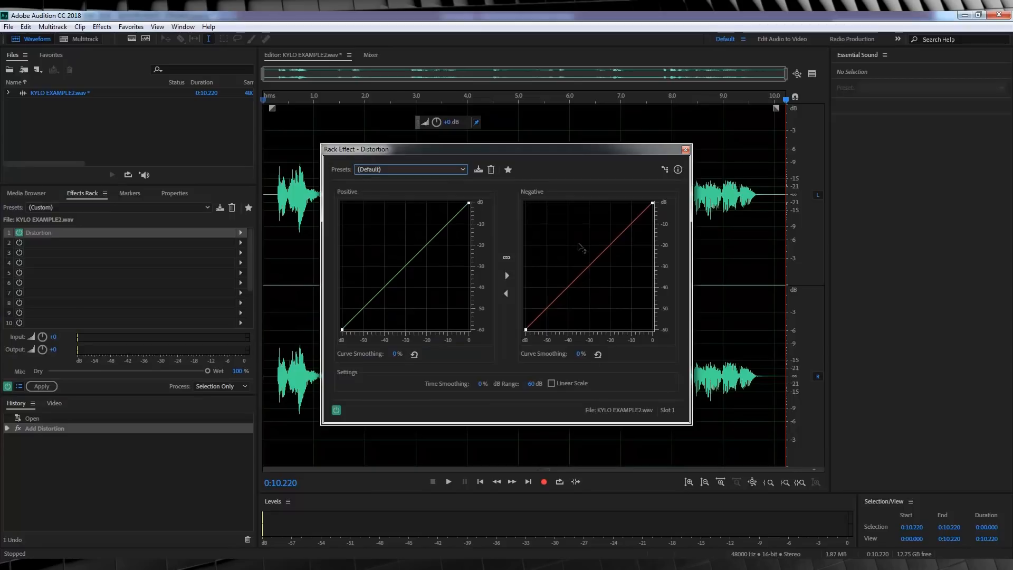
mouse_move(593, 270)
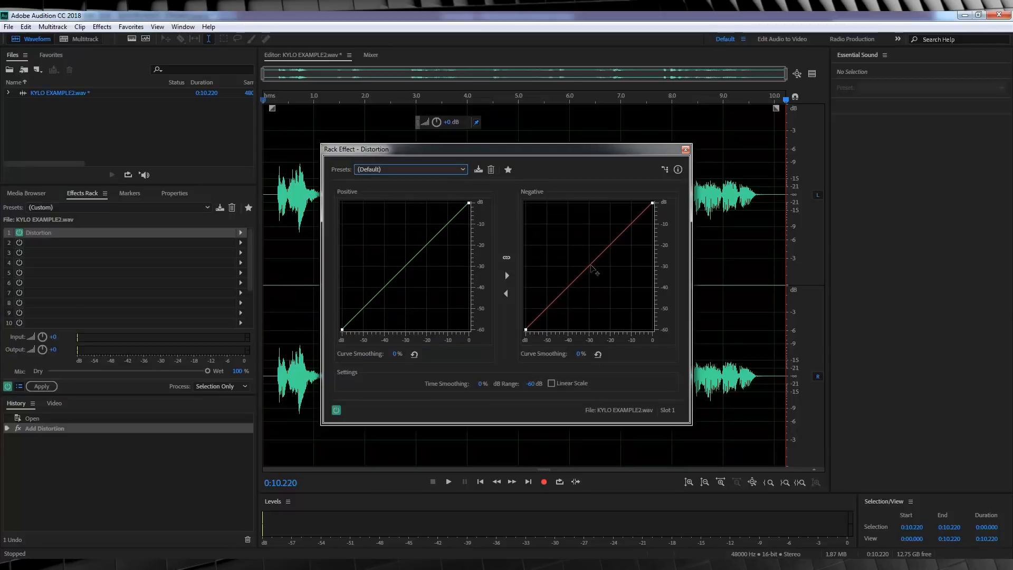
left_click_drag(592, 268, 576, 252)
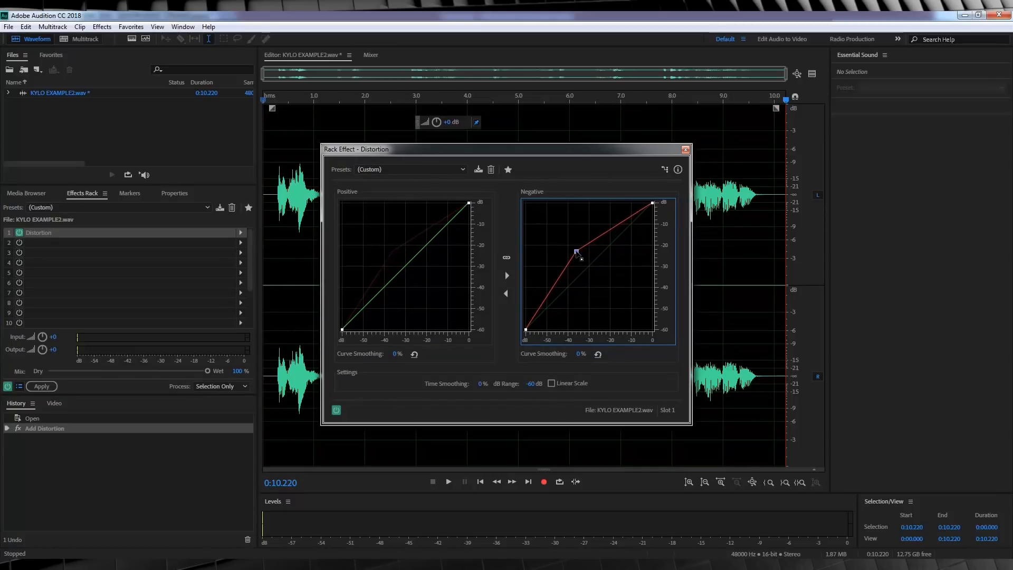
left_click_drag(576, 251, 571, 249)
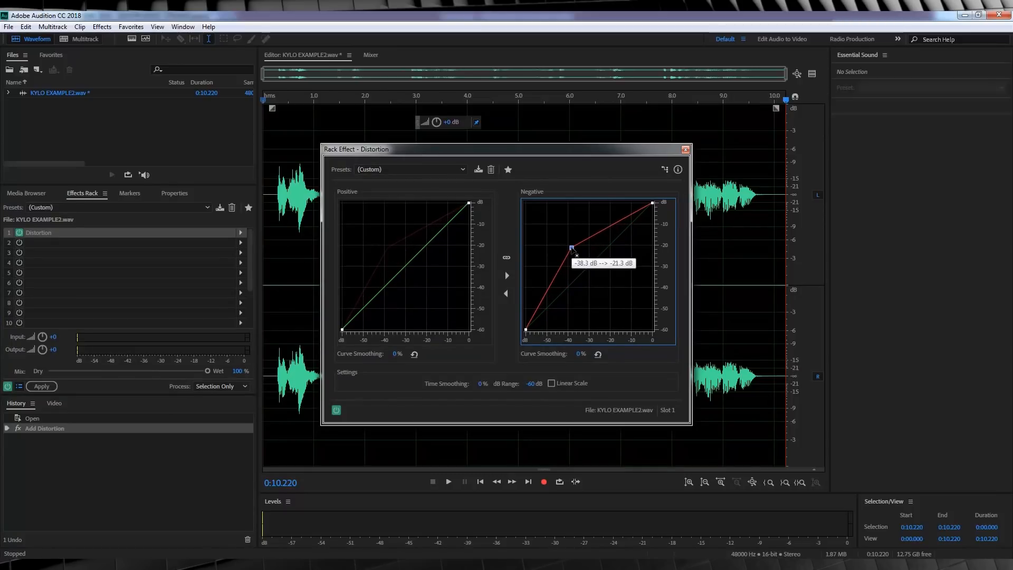
Step: Edit the negative curve point to an exact input level of -38.8 dB
right_click(571, 248)
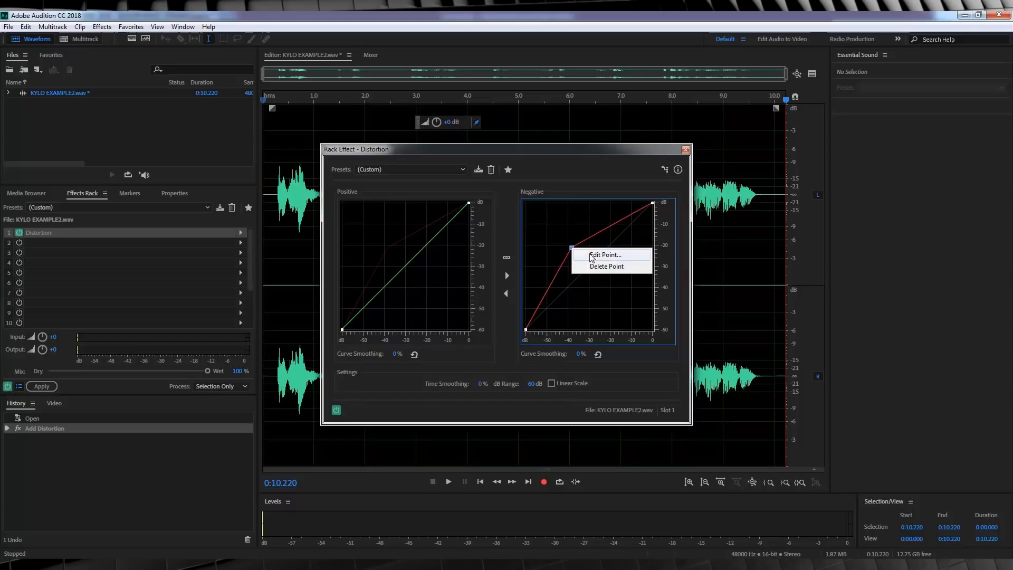
left_click(606, 254)
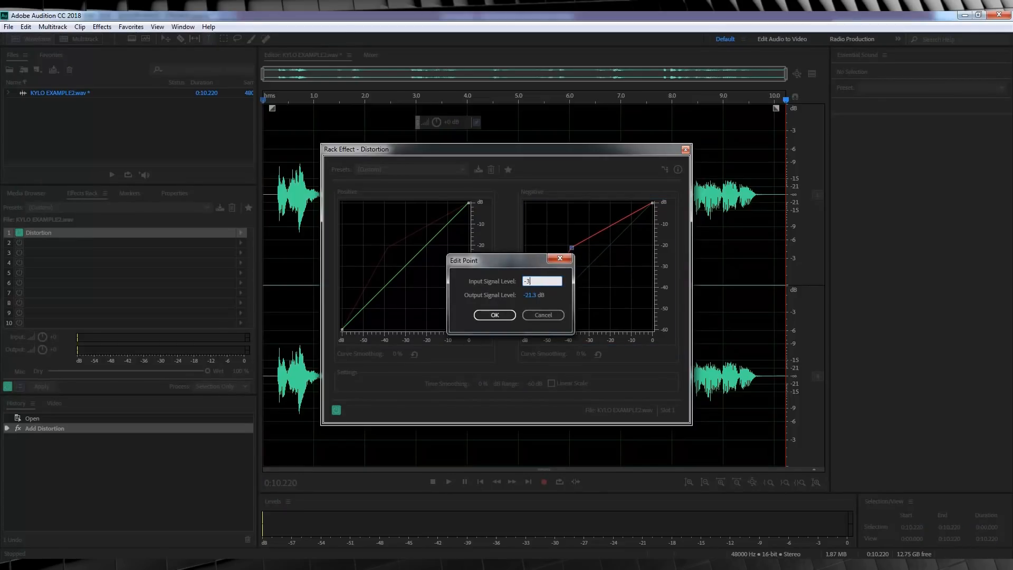
type("-38.8")
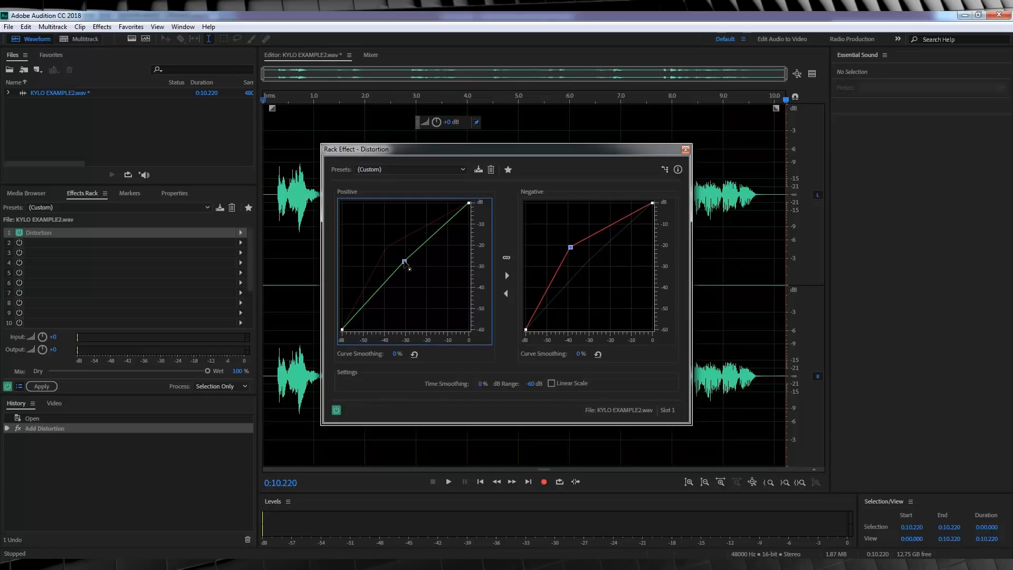
Step: Set the positive curve's bend point to -33.3 dB input and confirm, with time smoothing at 20%
left_click_drag(404, 262, 401, 258)
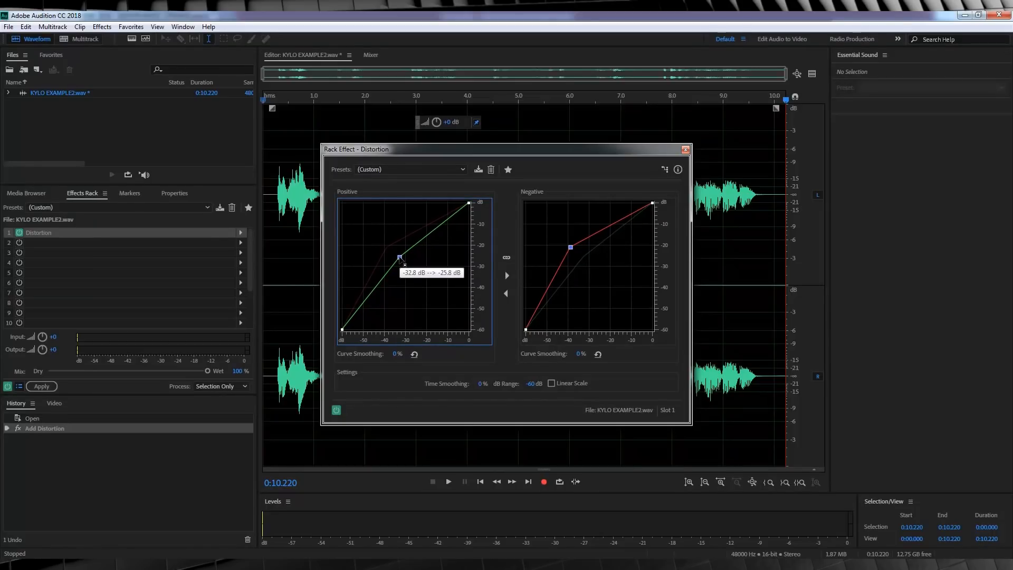
double_click(399, 257)
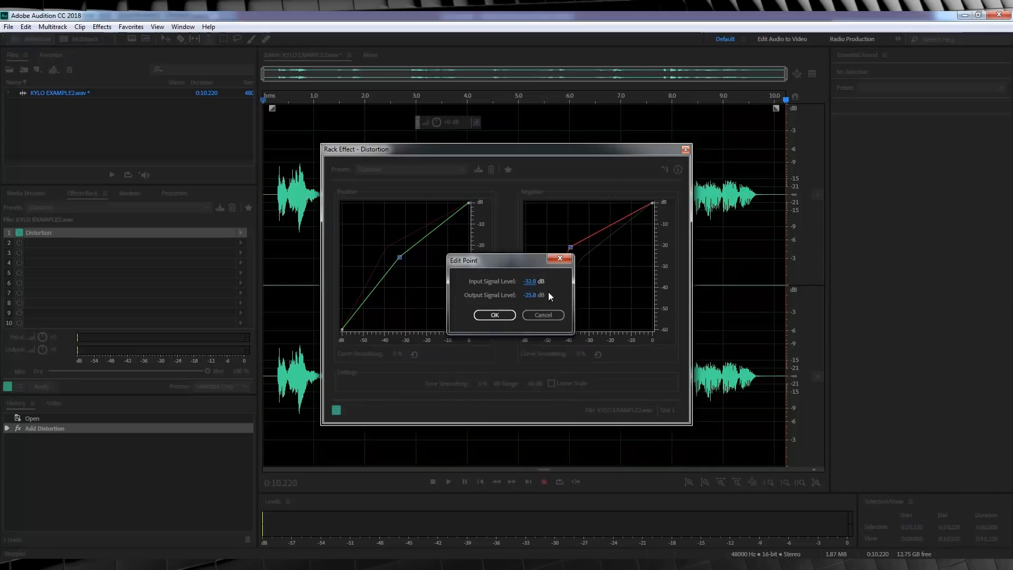
type("-33.3")
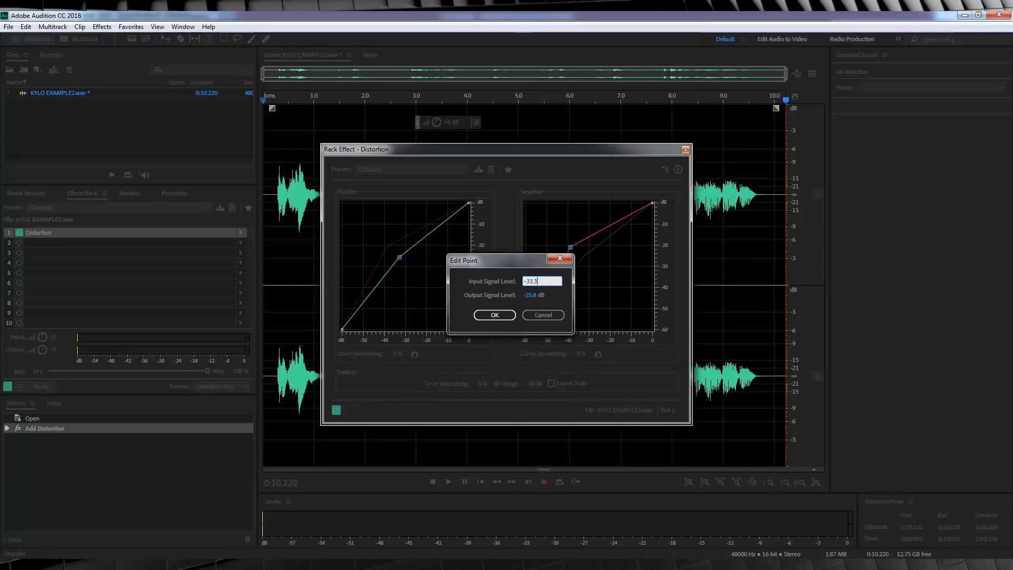
left_click(543, 294)
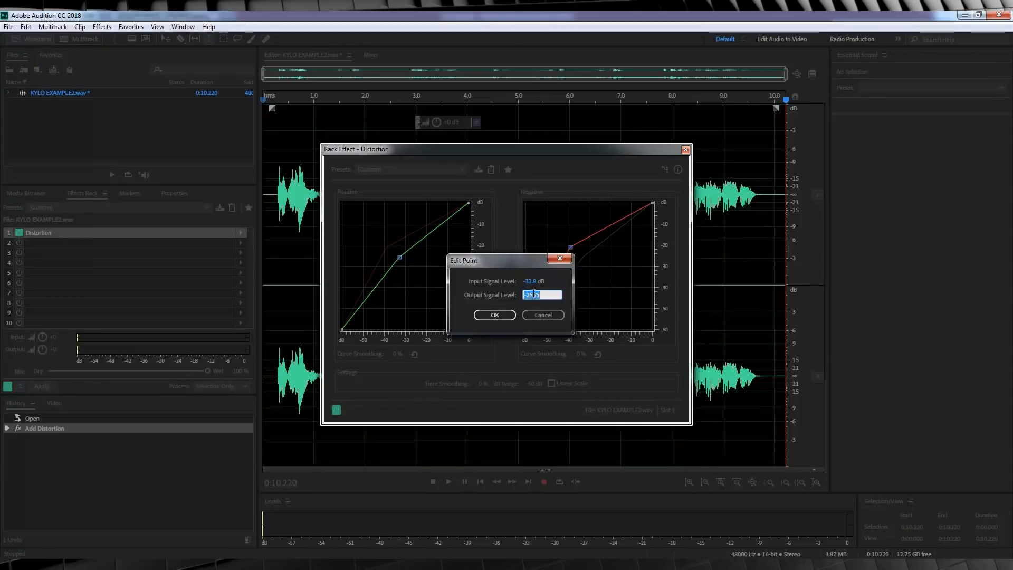
left_click(494, 315)
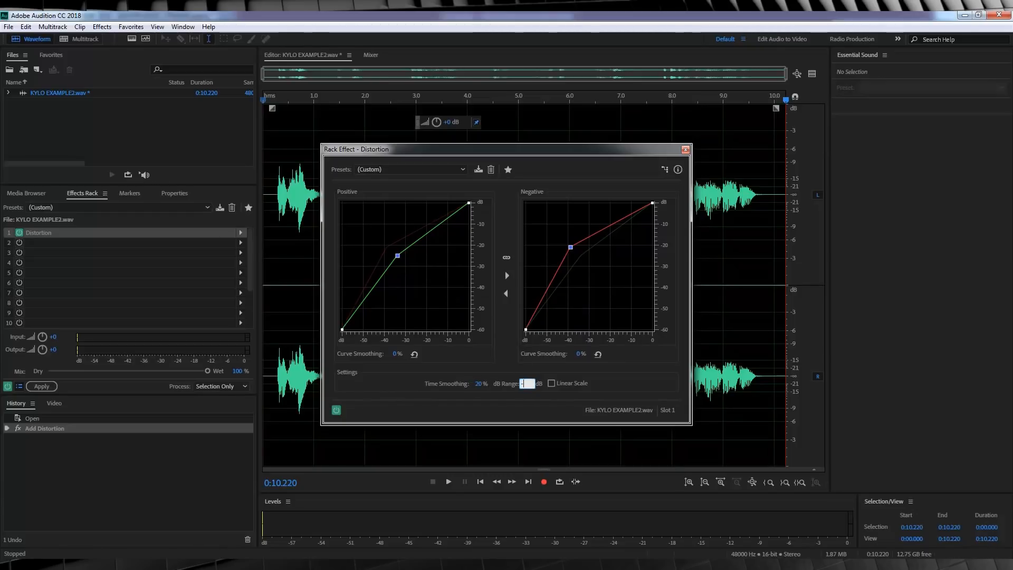
Step: Enter -60 dB for the Distortion dB range and confirm it
type("-60")
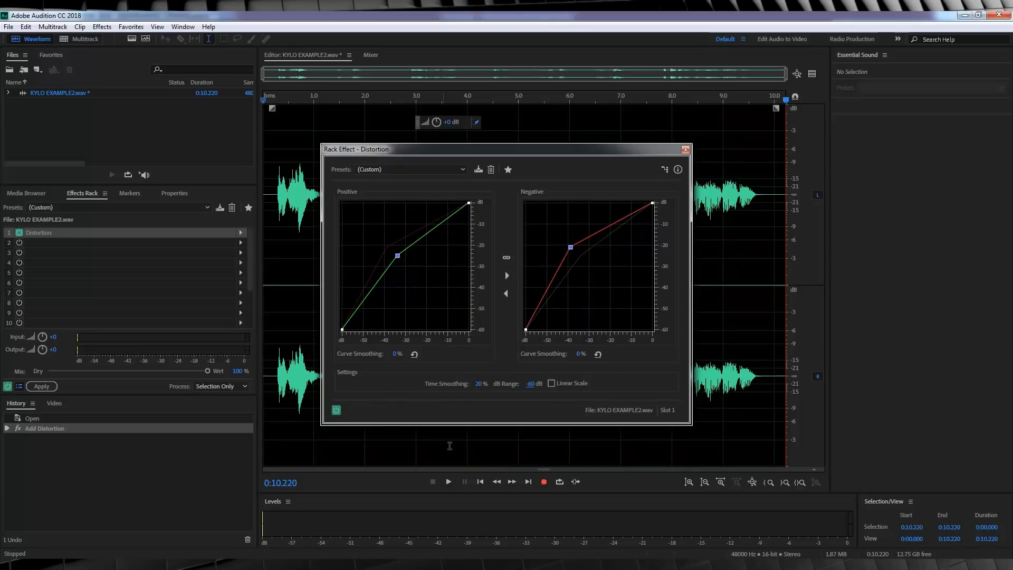
left_click(449, 481)
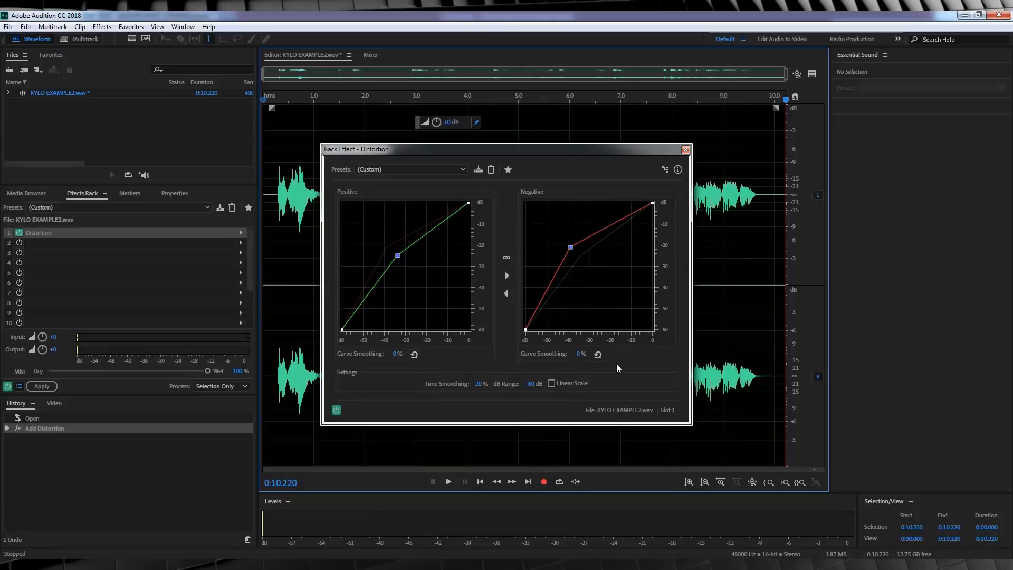
mouse_move(483, 393)
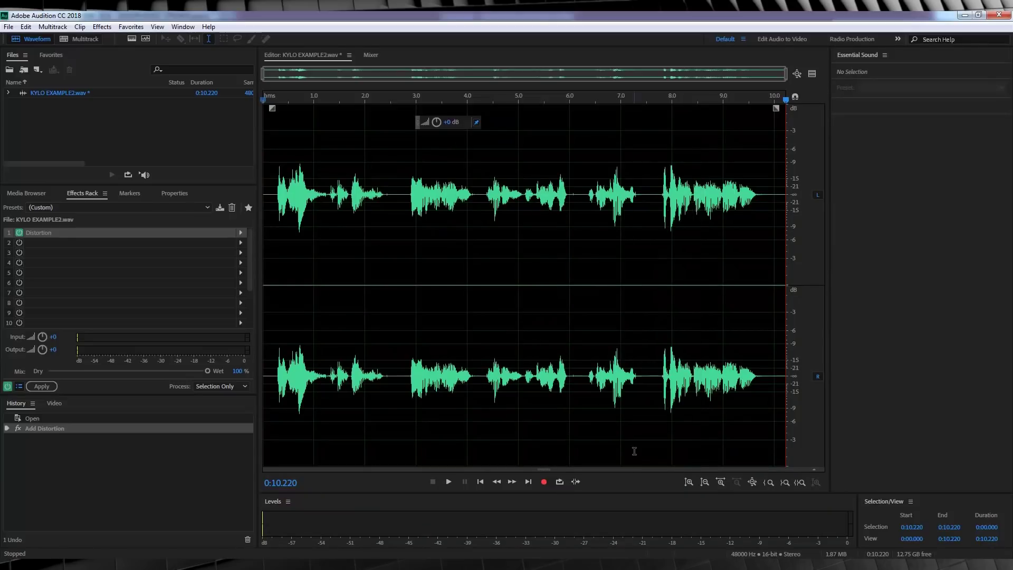
Step: Add GuitarSuite to rack slot 2 and switch its filter type to lowpass
left_click(481, 481)
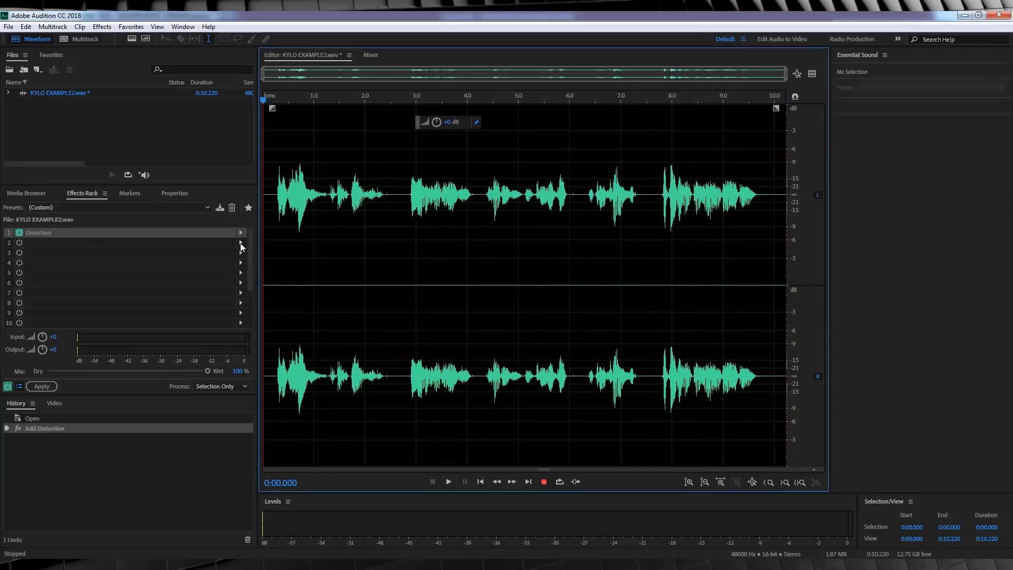
left_click(241, 242)
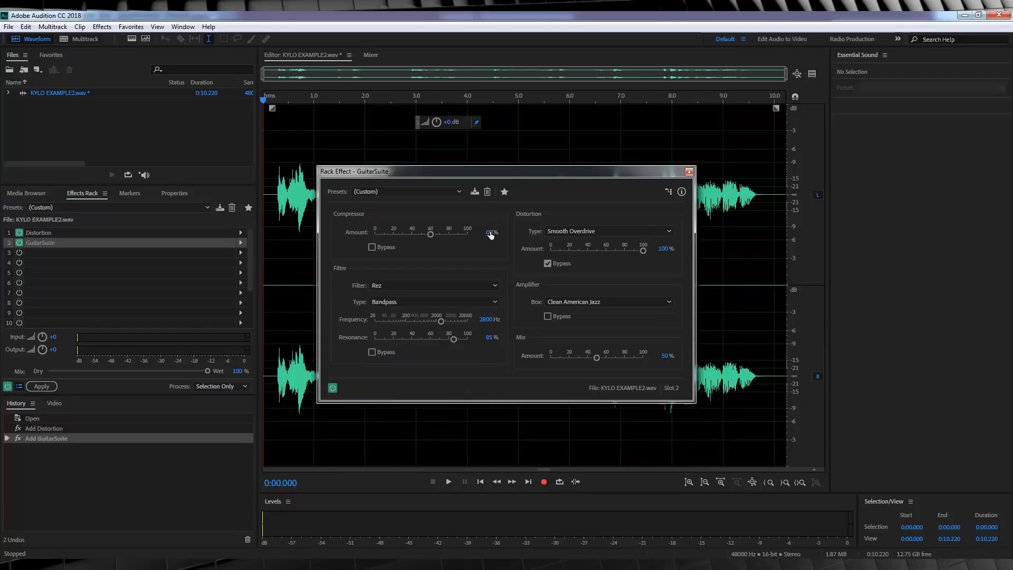
left_click(435, 302)
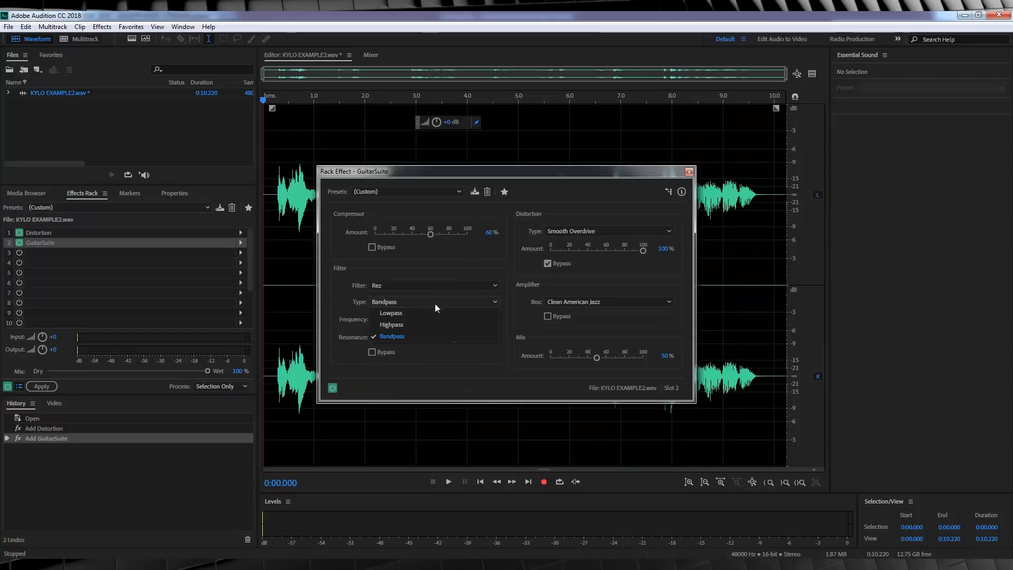
left_click(390, 312)
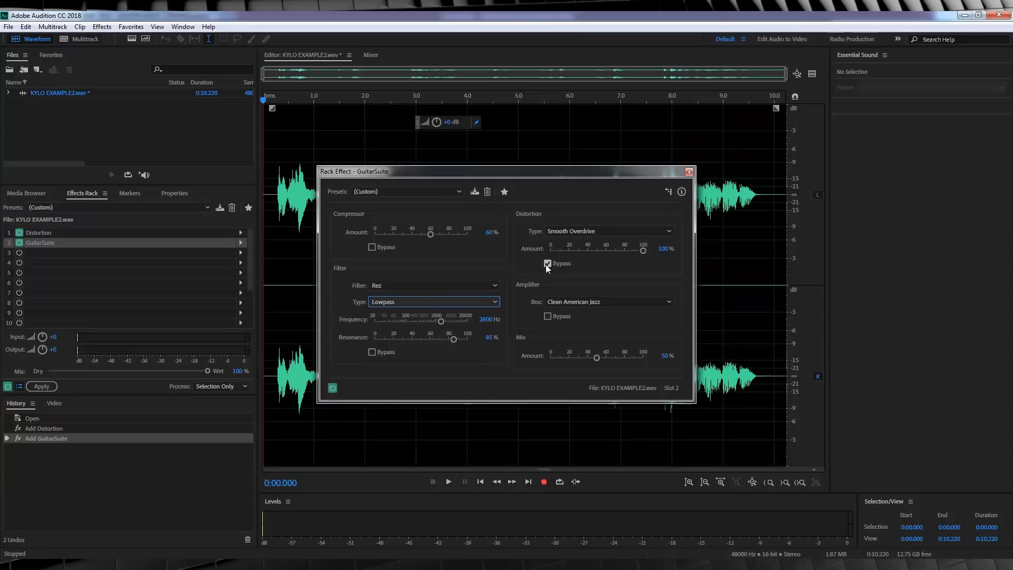
Step: Bypass the suite's distortion stage, choose the Non-Amp: Clock Radio box and close GuitarSuite
left_click(547, 264)
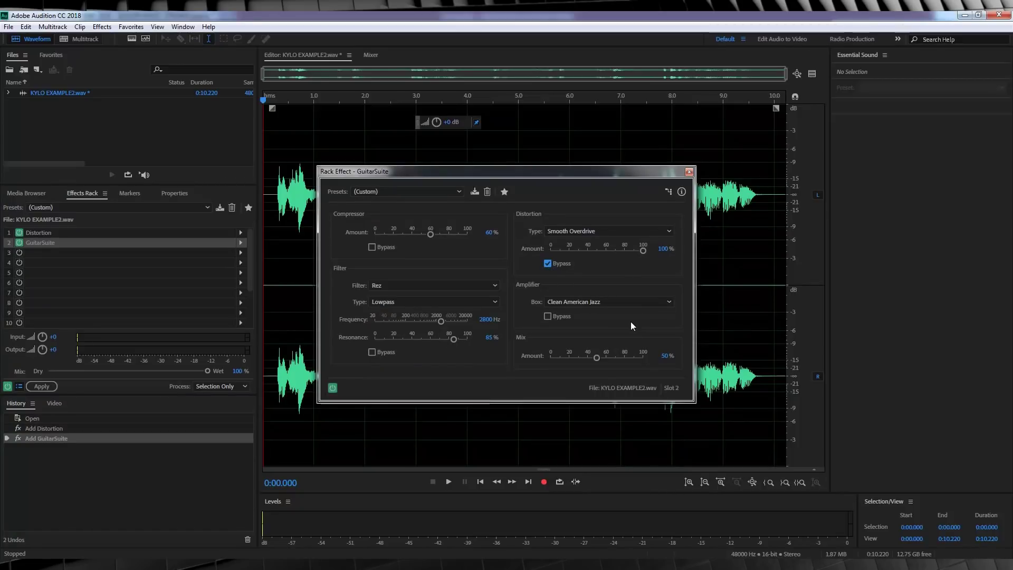
mouse_move(607, 304)
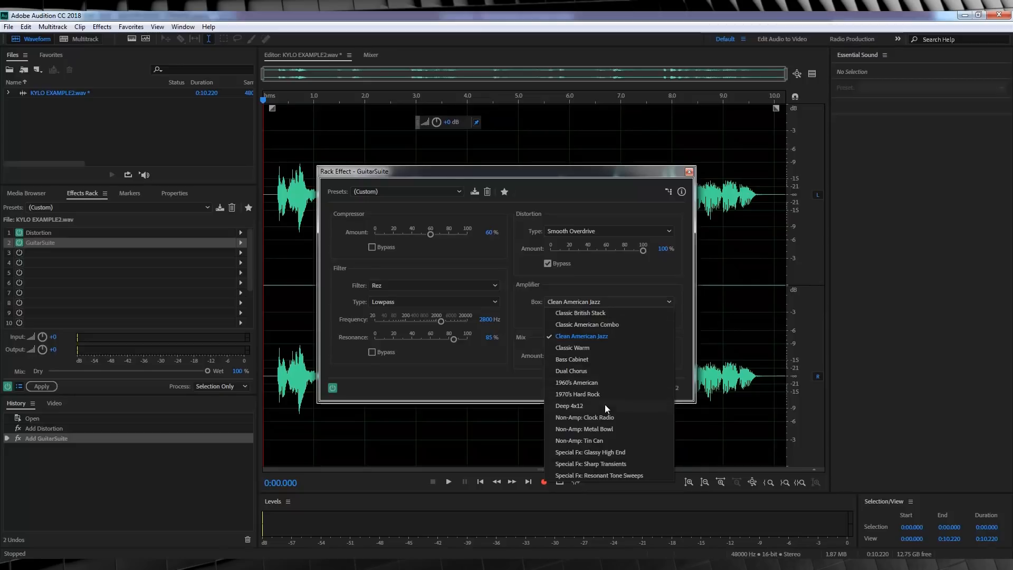
left_click(585, 417)
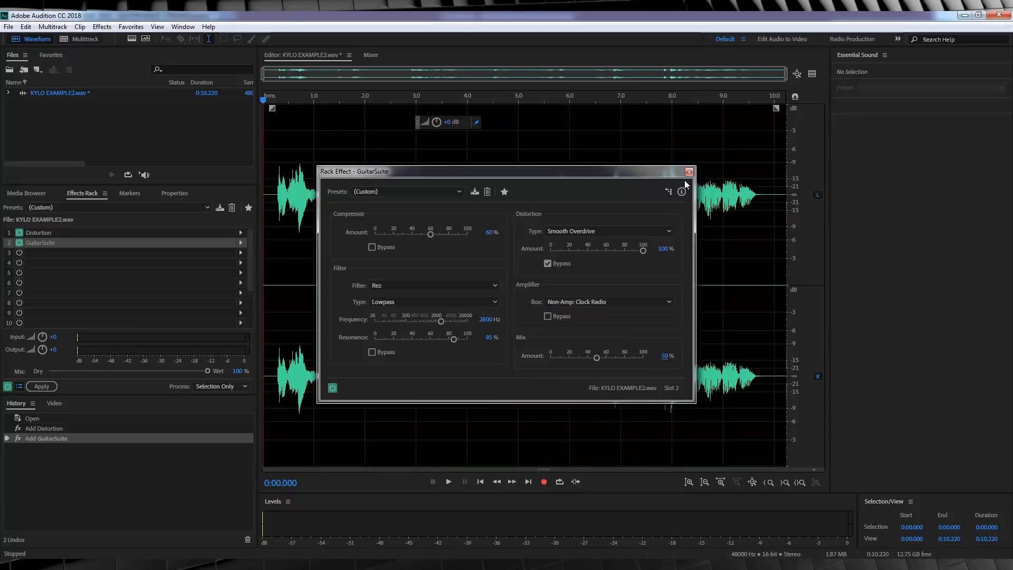
left_click(688, 171)
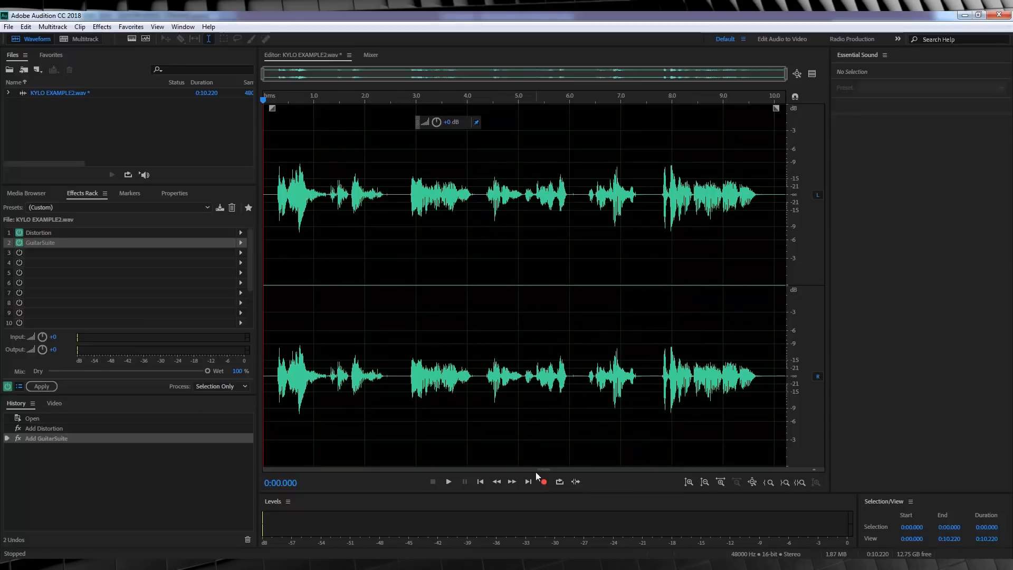
Step: Preview the rack effects, then apply them permanently to the KYLO EXAMPLE2.wav waveform
left_click(449, 482)
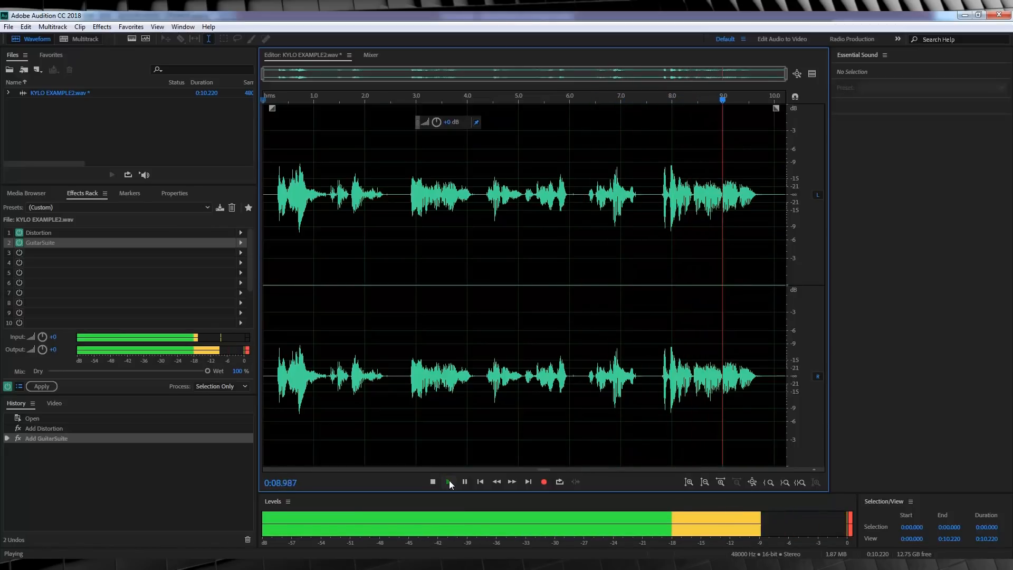
left_click(449, 481)
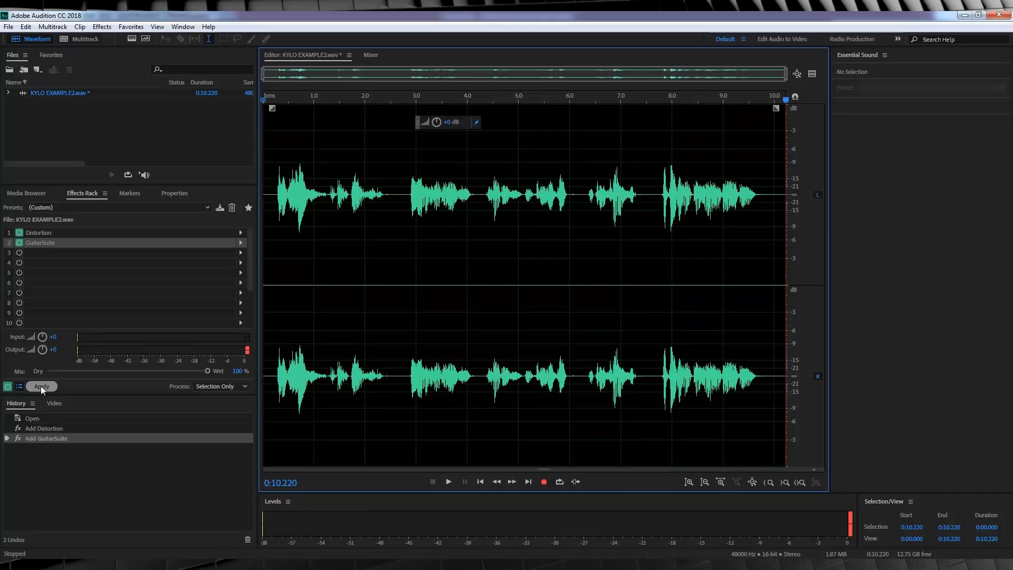
left_click(43, 386)
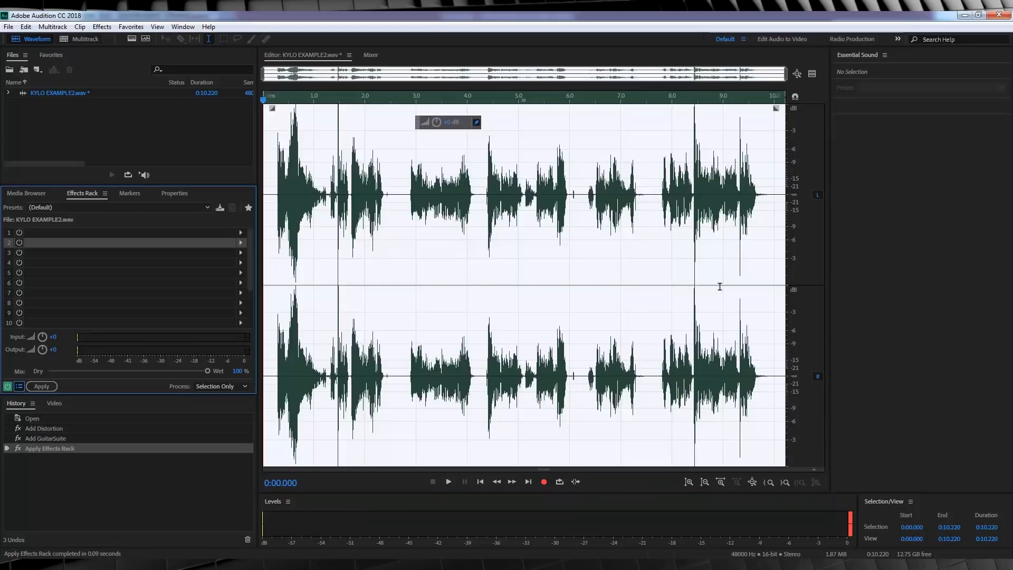